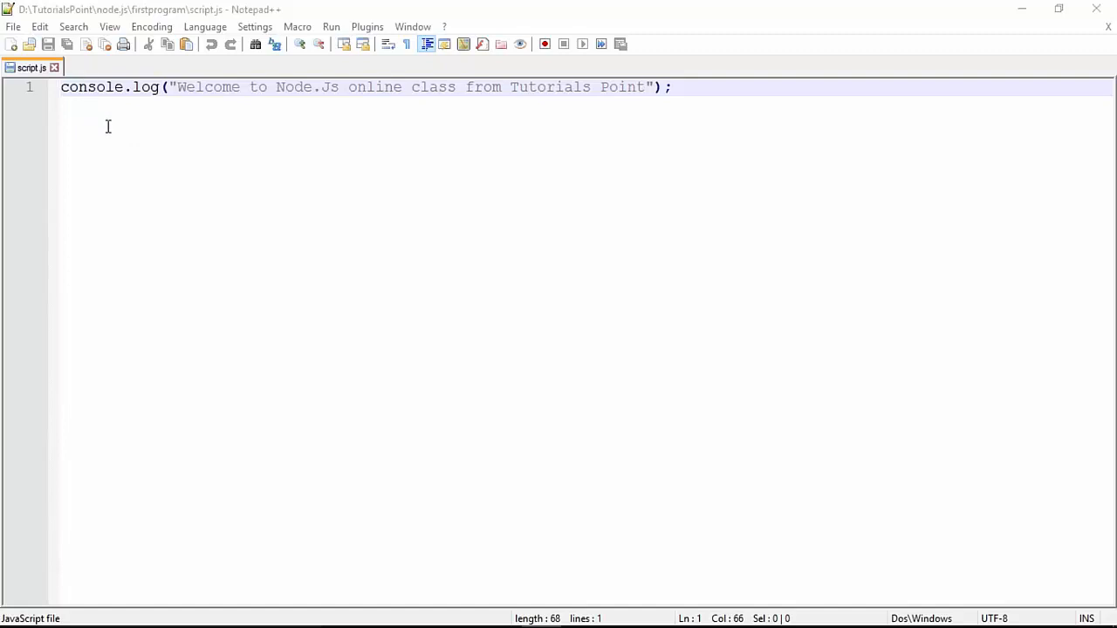
{"action": "mouse_move", "coordinate": [104, 122]}
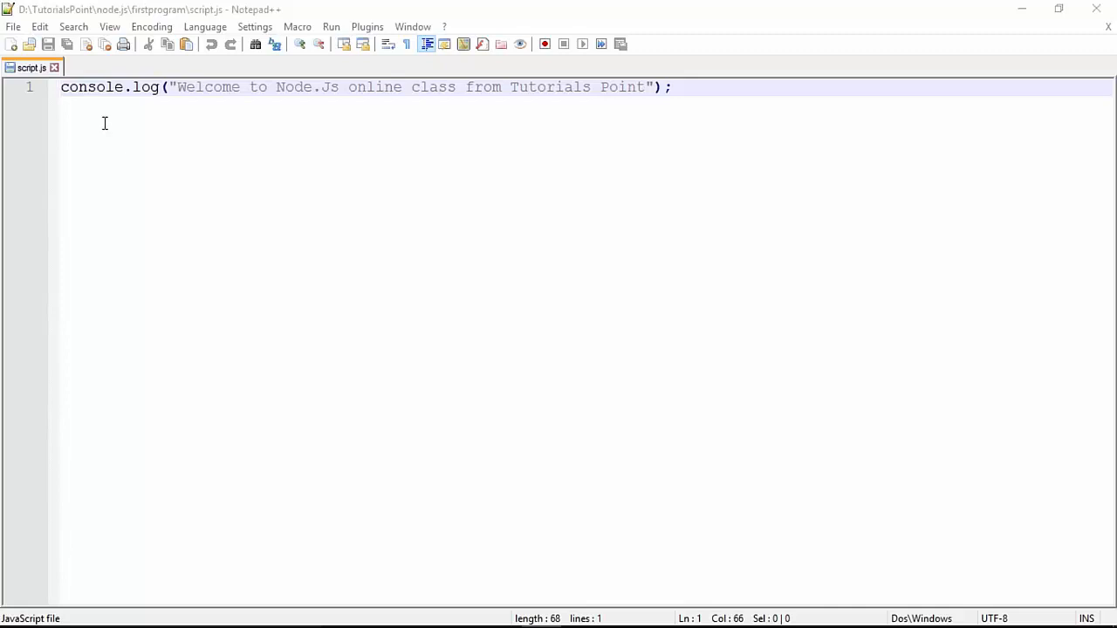
{"action": "mouse_move", "coordinate": [344, 95]}
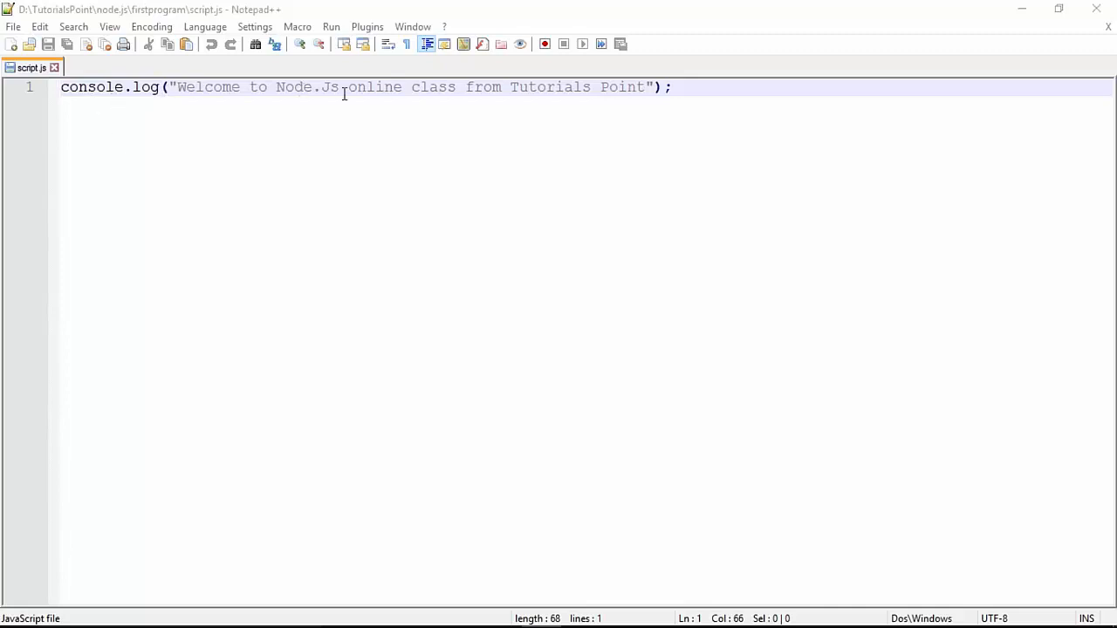
{"action": "mouse_move", "coordinate": [632, 108]}
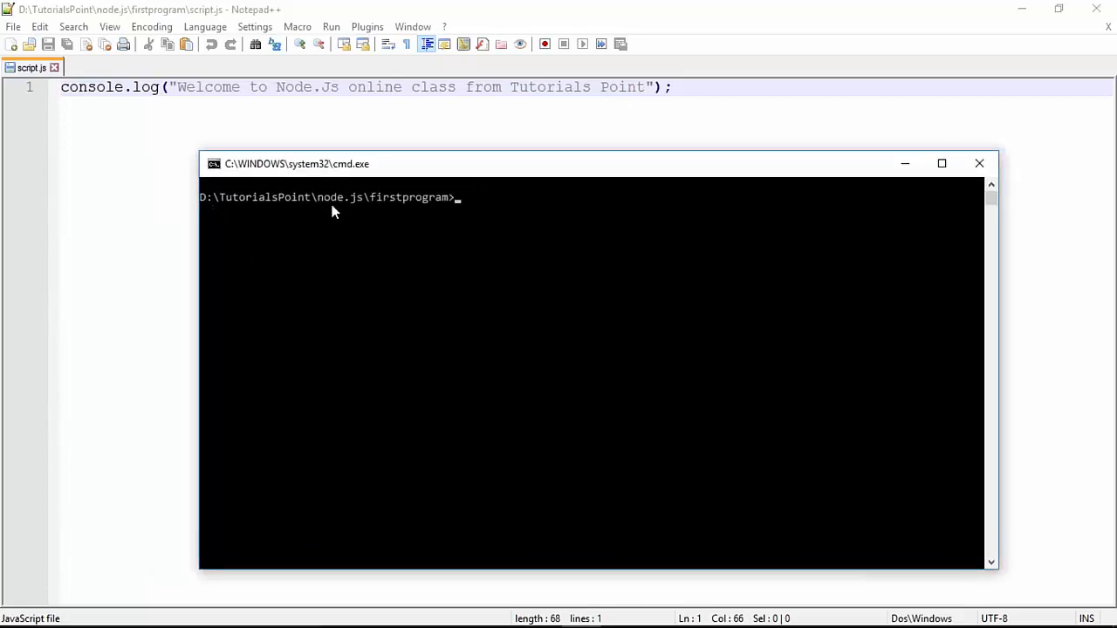
{"action": "mouse_move", "coordinate": [307, 219]}
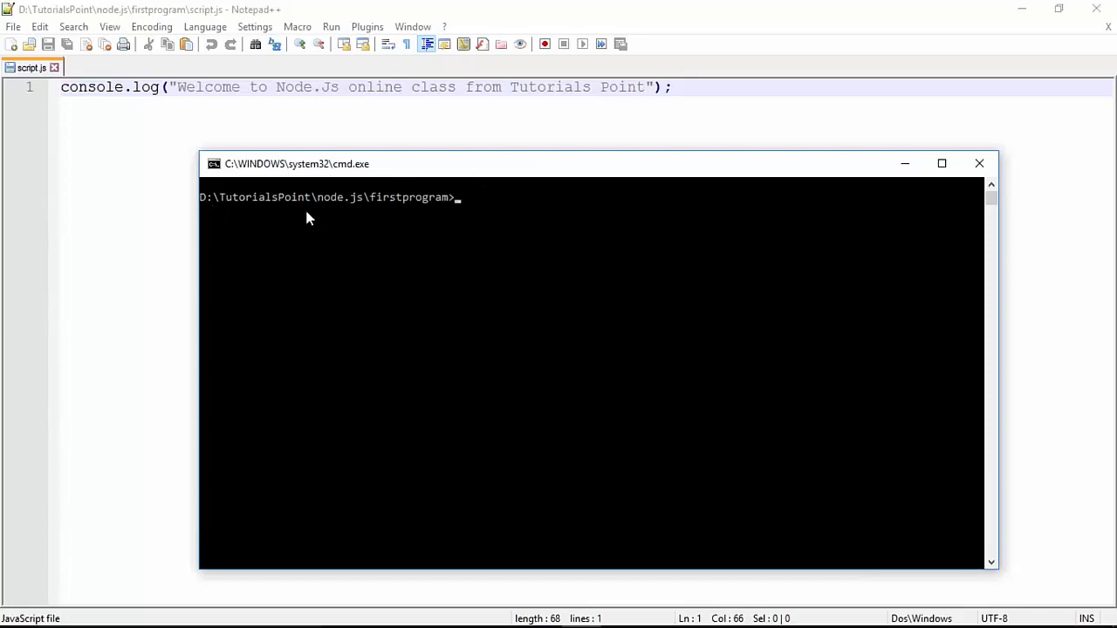
- Run node script.js so the Tutorials Point welcome message prints in the console
{"action": "type", "text": "script.js"}
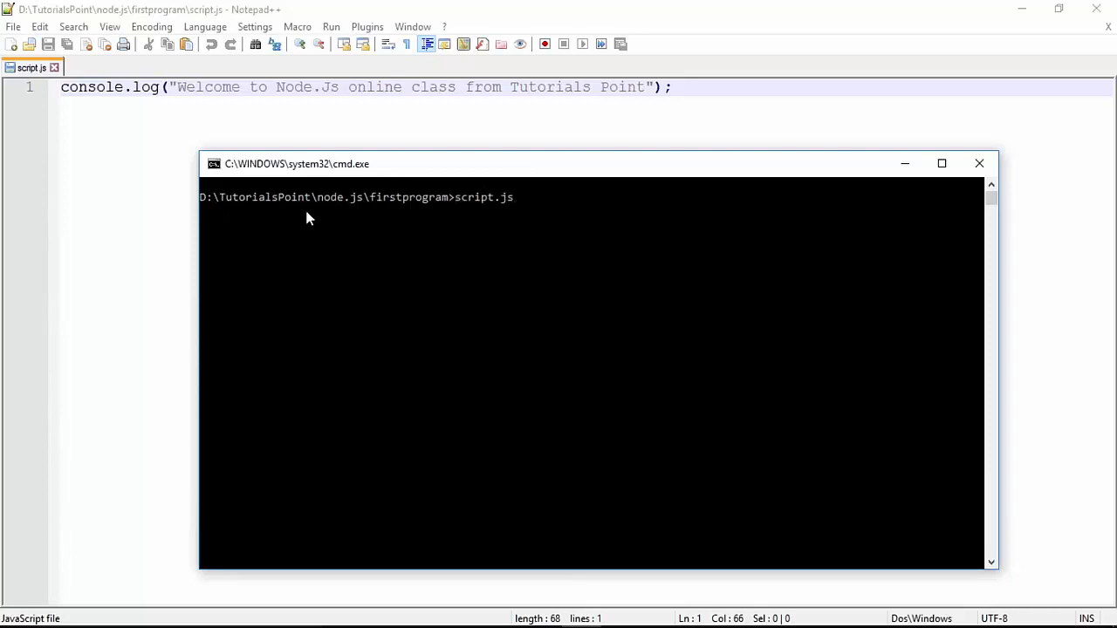
{"action": "type", "text": "node"}
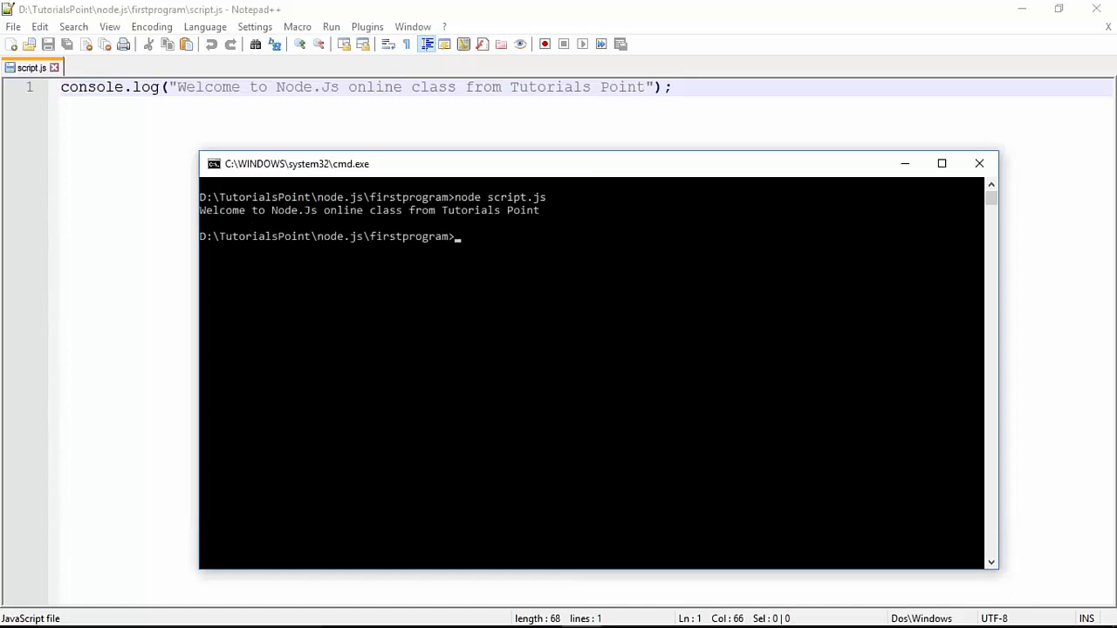
{"action": "mouse_move", "coordinate": [351, 125]}
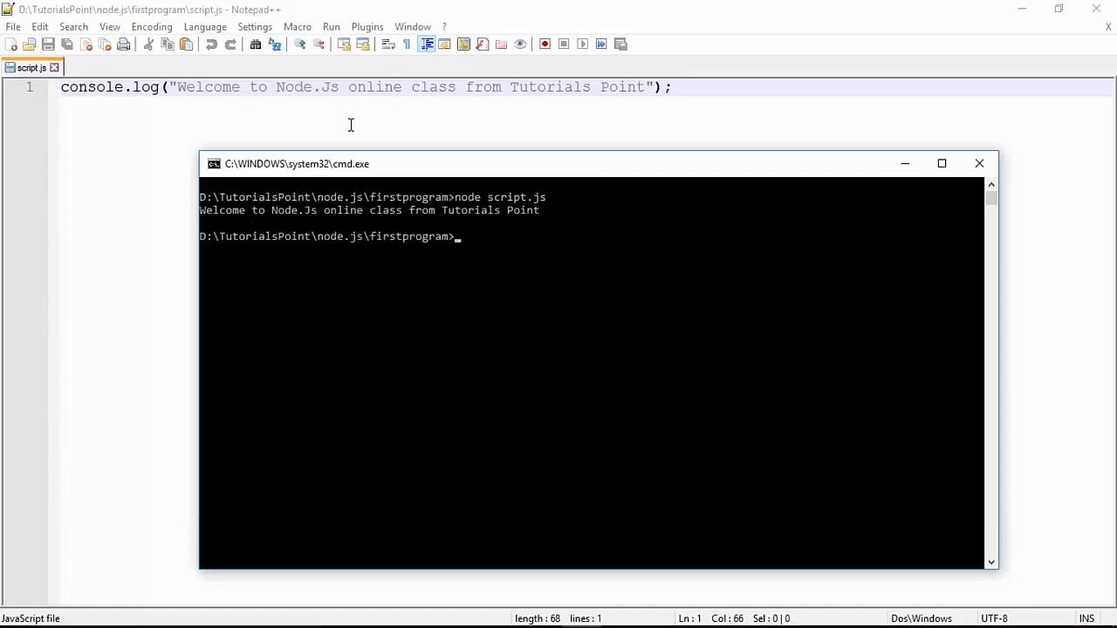
{"action": "mouse_move", "coordinate": [467, 126]}
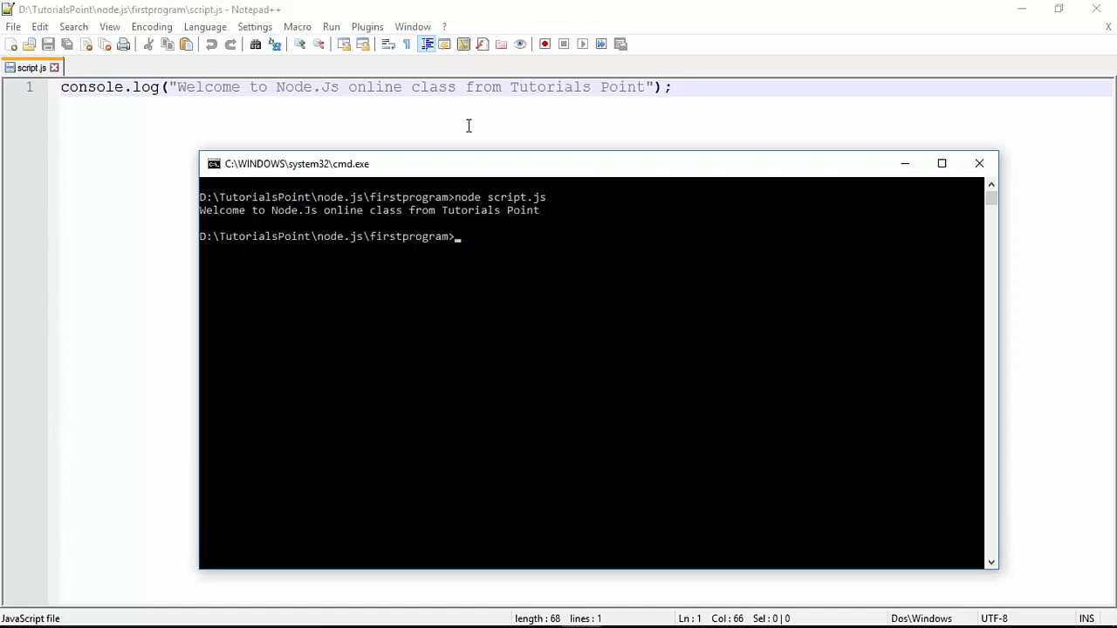
{"action": "mouse_move", "coordinate": [486, 211]}
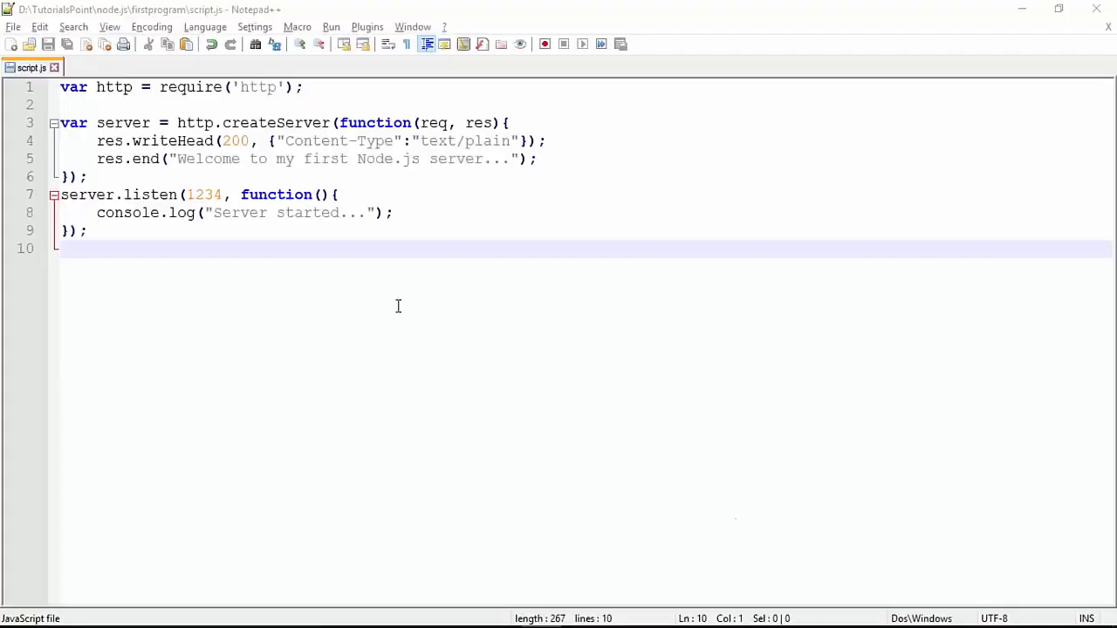
{"action": "mouse_move", "coordinate": [377, 300]}
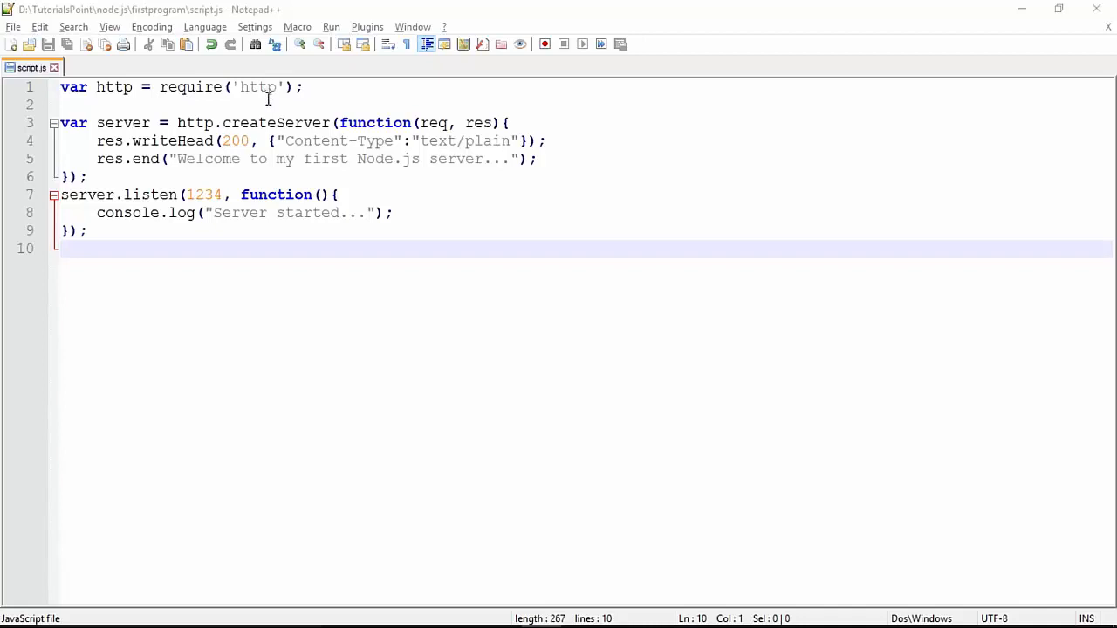
{"action": "mouse_move", "coordinate": [260, 91]}
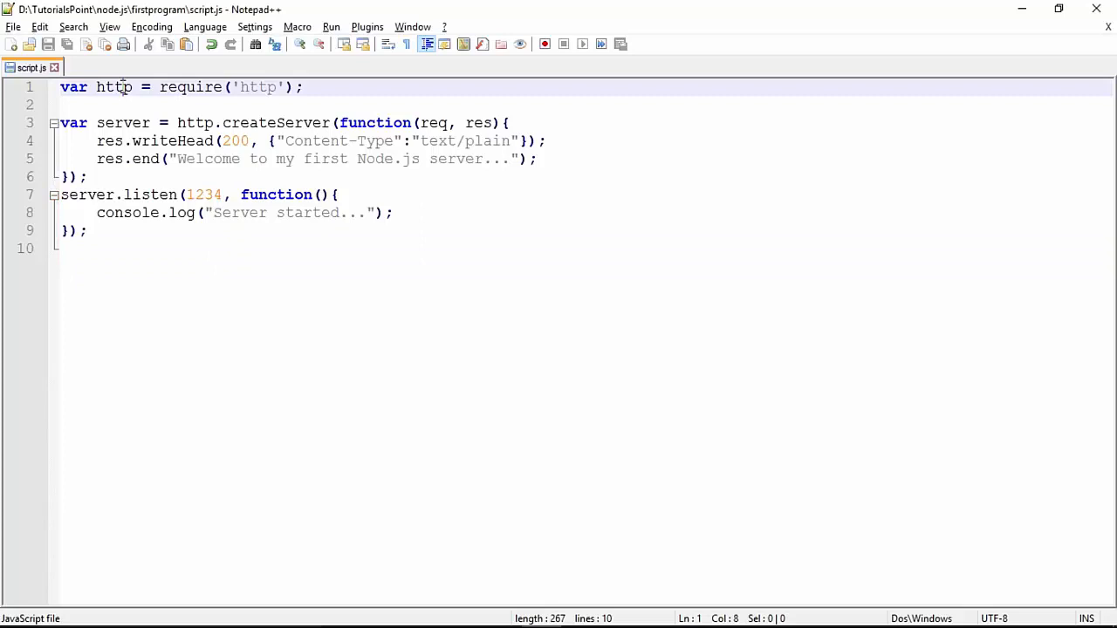
- Highlight the http module variable and the createServer call in the new port-1234 server script
{"action": "double_click", "coordinate": [114, 87]}
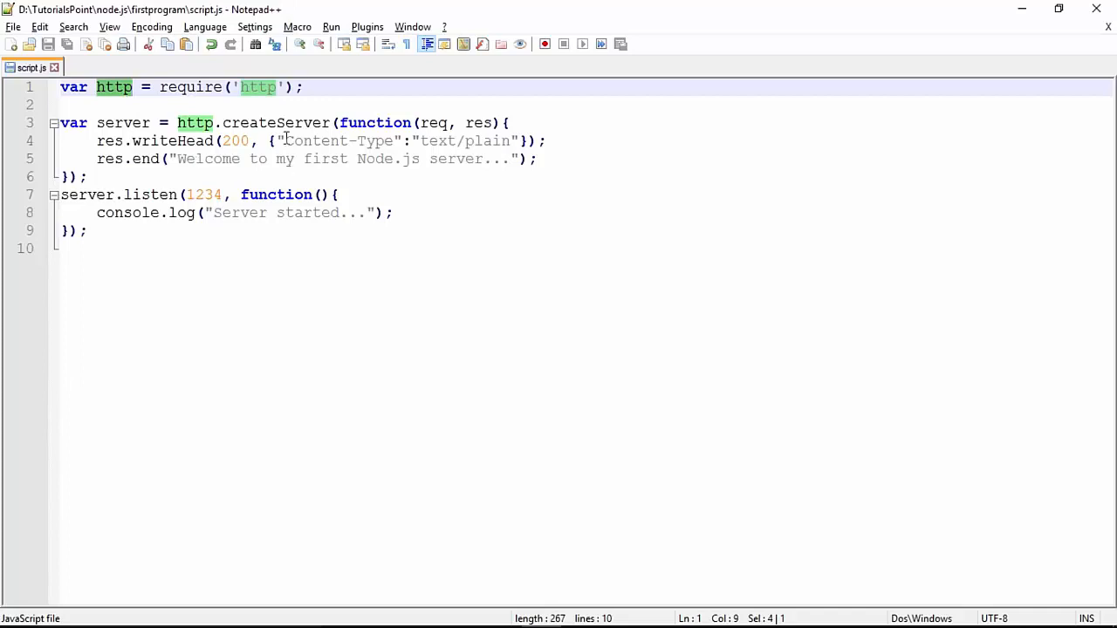
{"action": "double_click", "coordinate": [275, 123]}
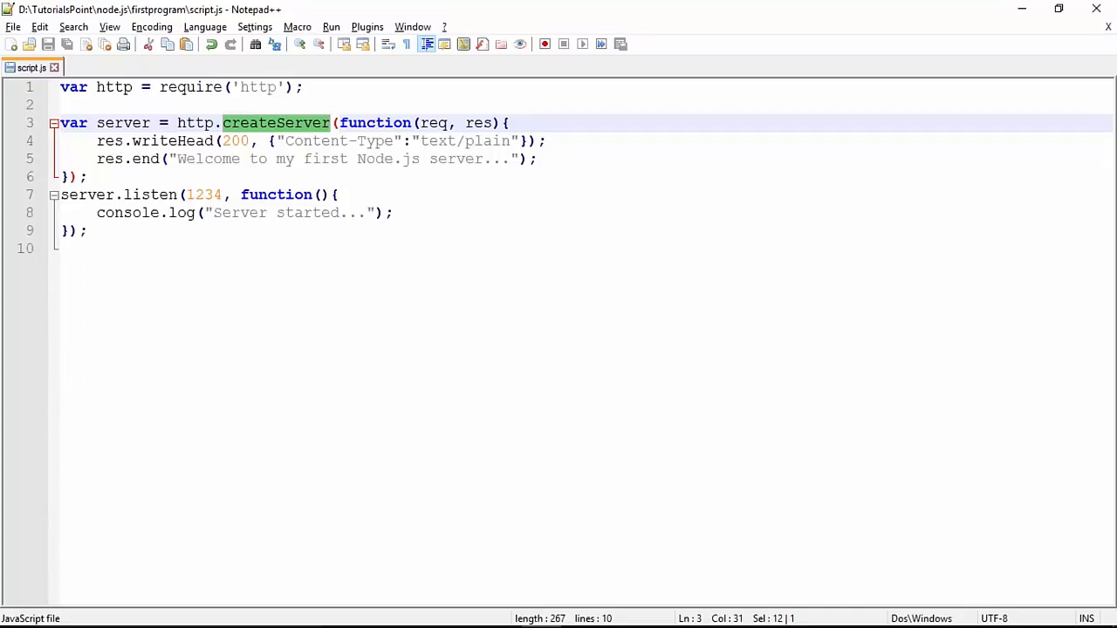
{"action": "left_click", "coordinate": [342, 122]}
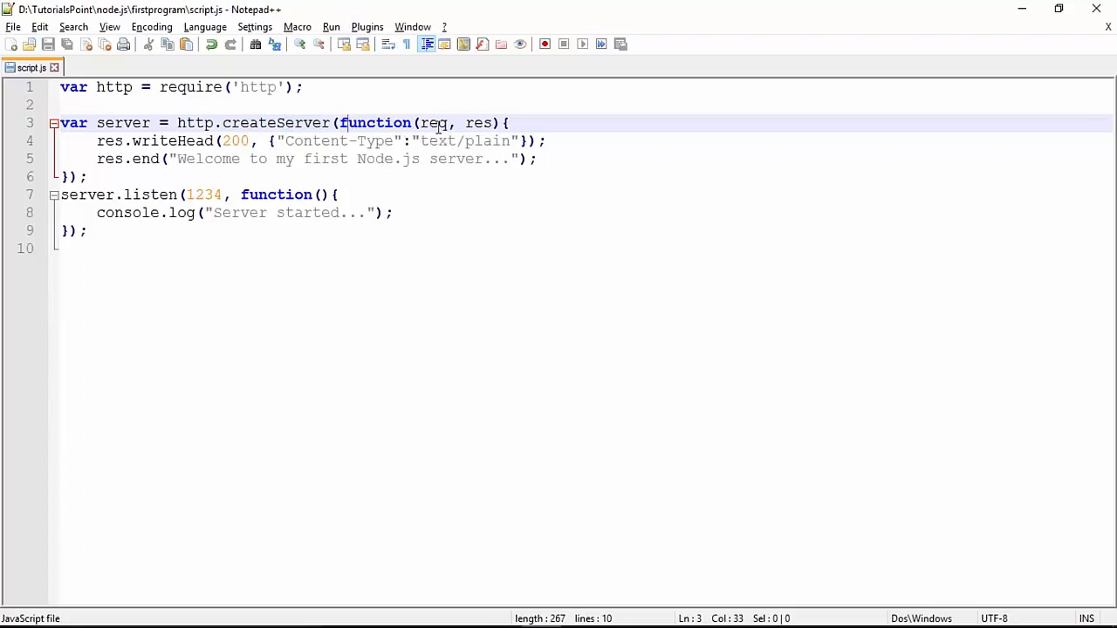
{"action": "left_click", "coordinate": [482, 122]}
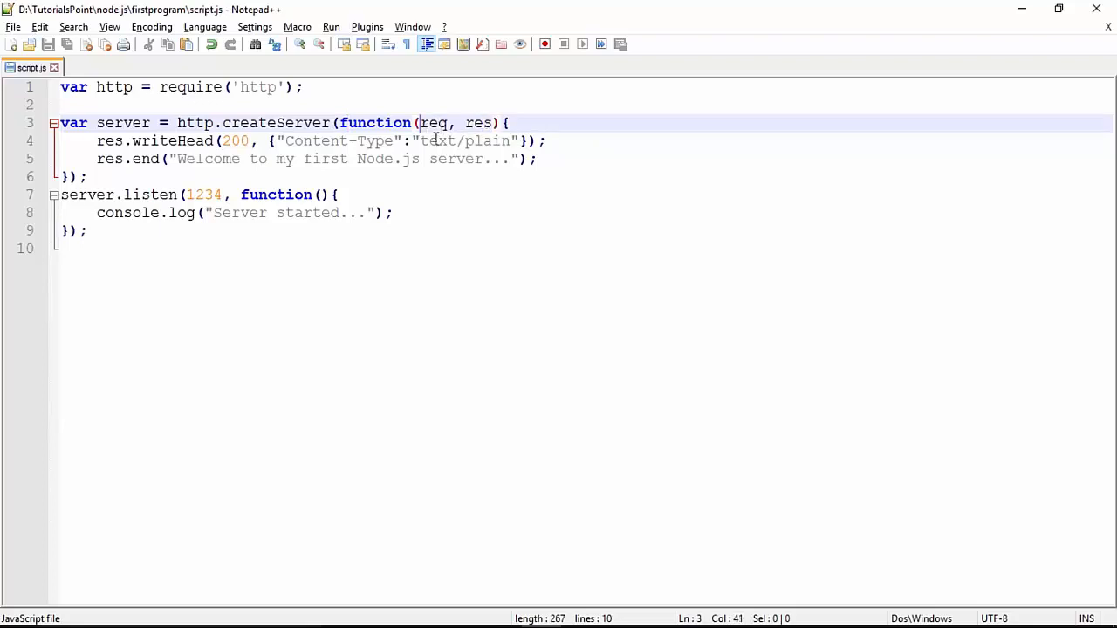
{"action": "mouse_move", "coordinate": [468, 207]}
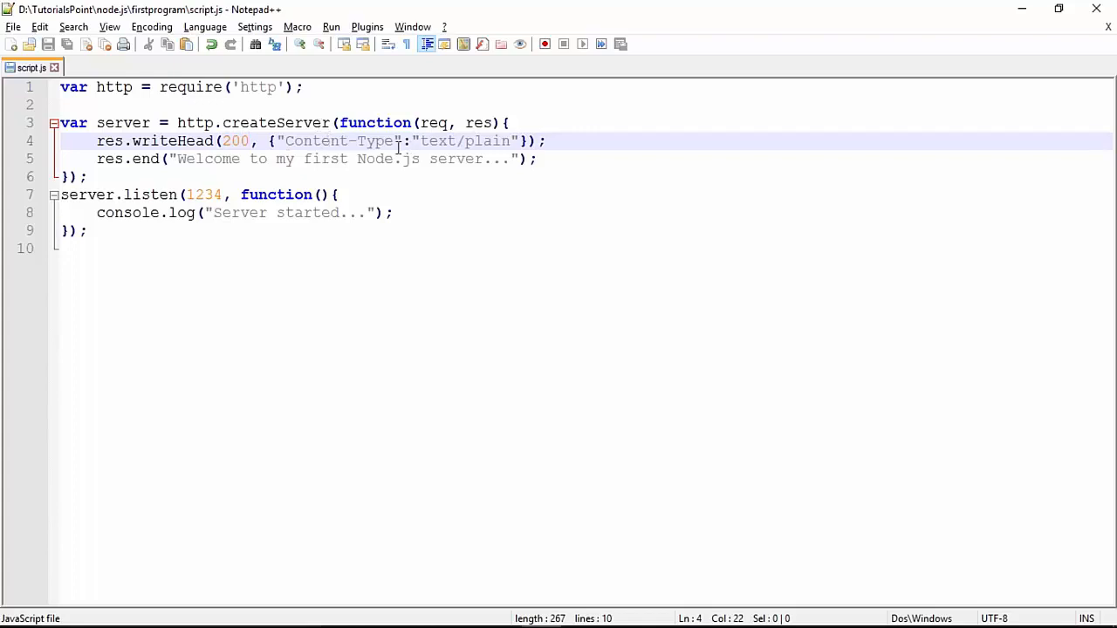
{"action": "mouse_move", "coordinate": [455, 140]}
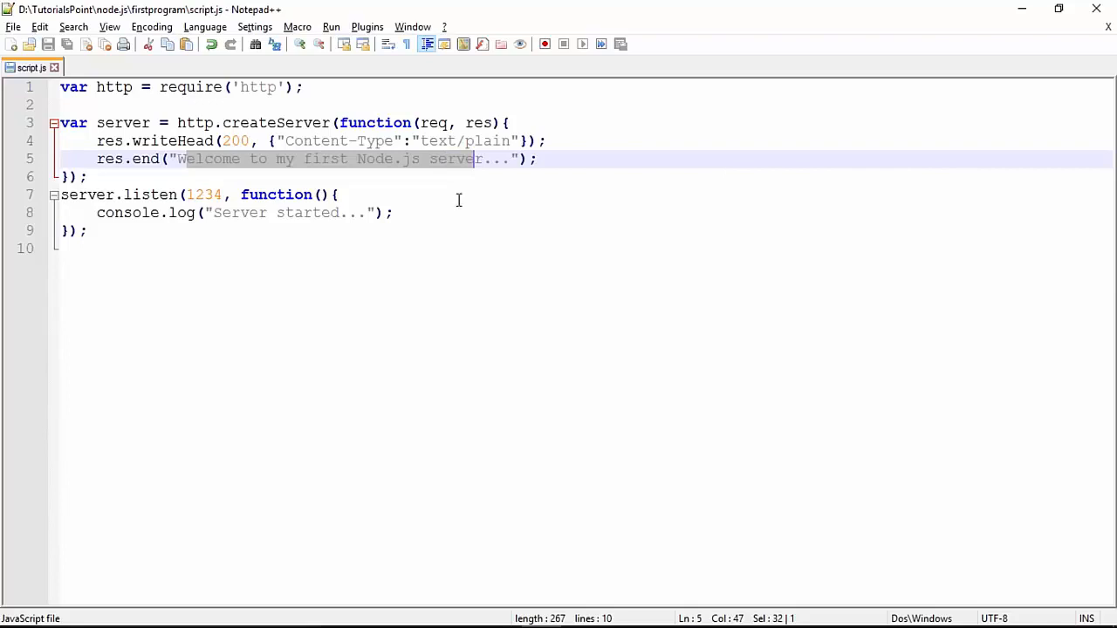
{"action": "left_click", "coordinate": [338, 194]}
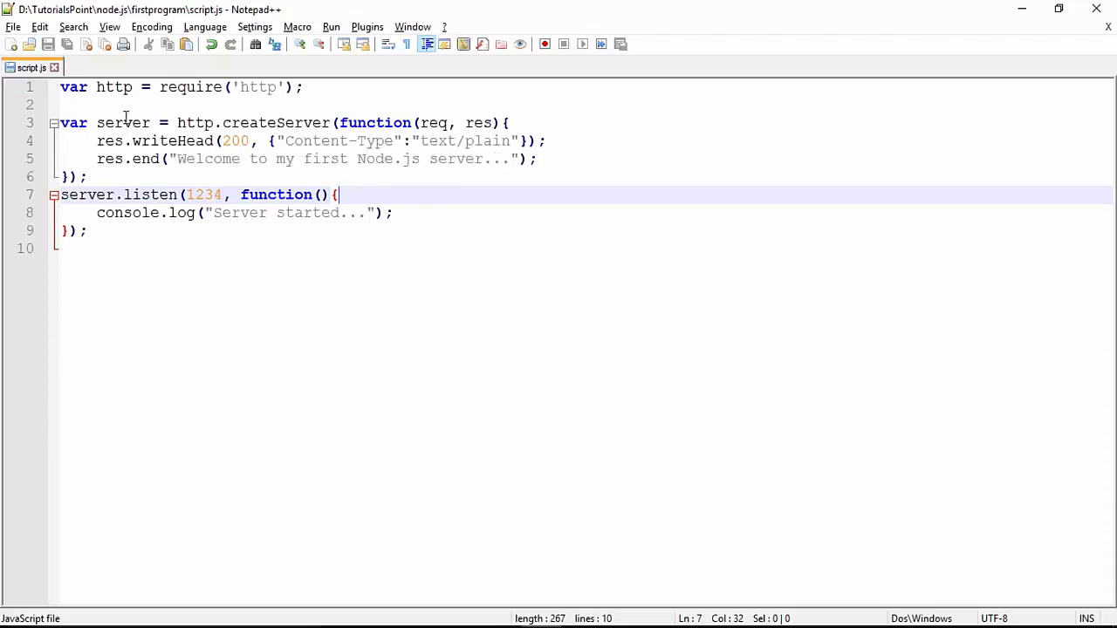
{"action": "double_click", "coordinate": [122, 122]}
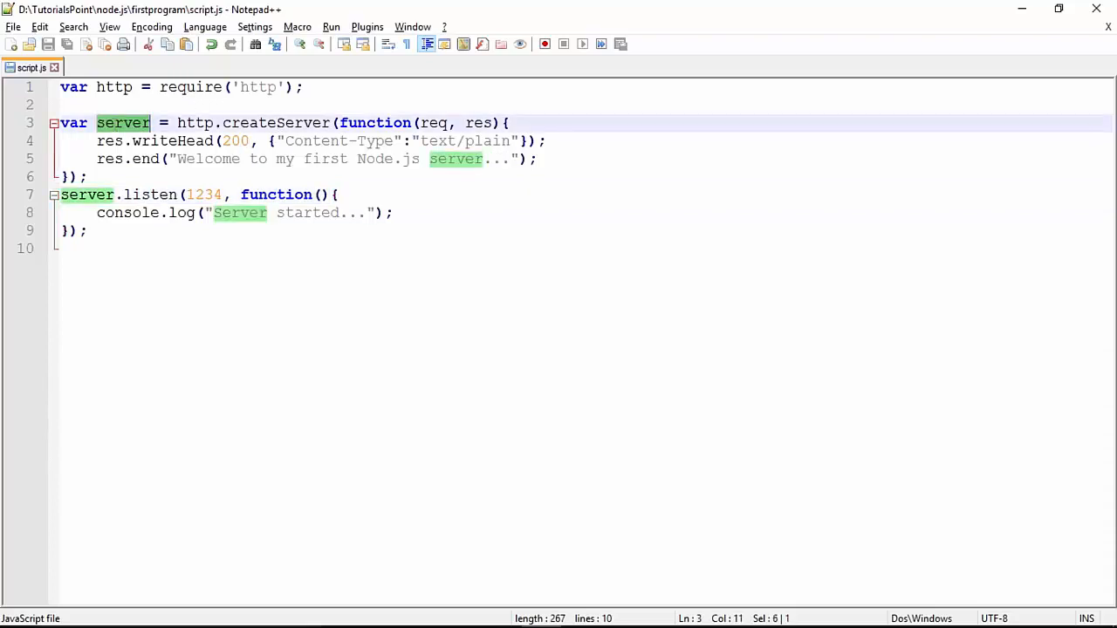
{"action": "left_click", "coordinate": [87, 213]}
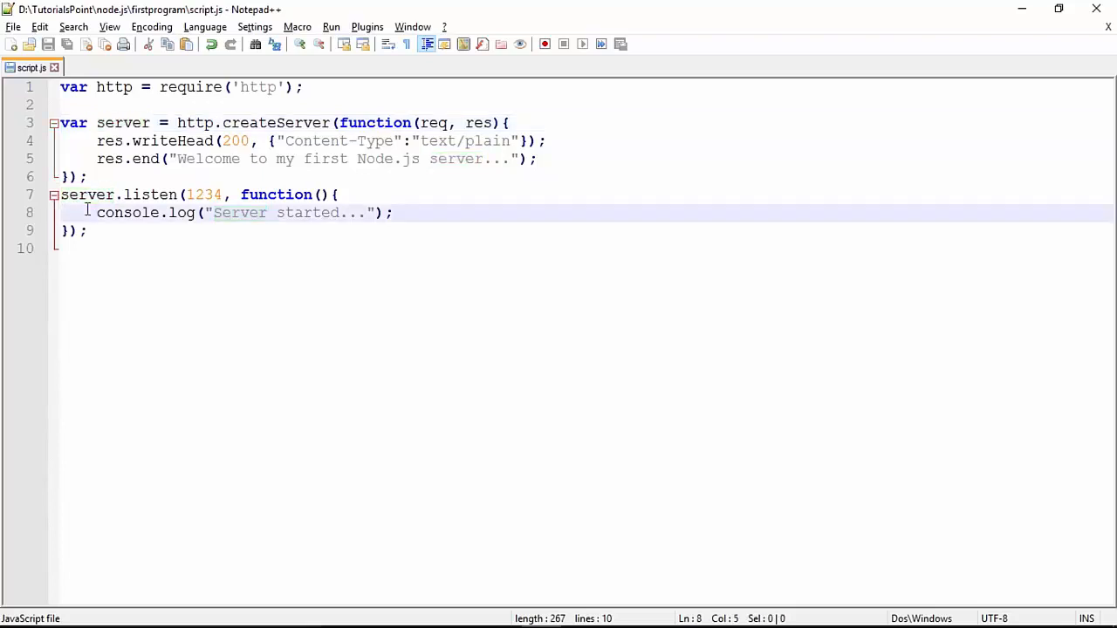
{"action": "left_click", "coordinate": [205, 195]}
{"action": "type", "text": "node"}
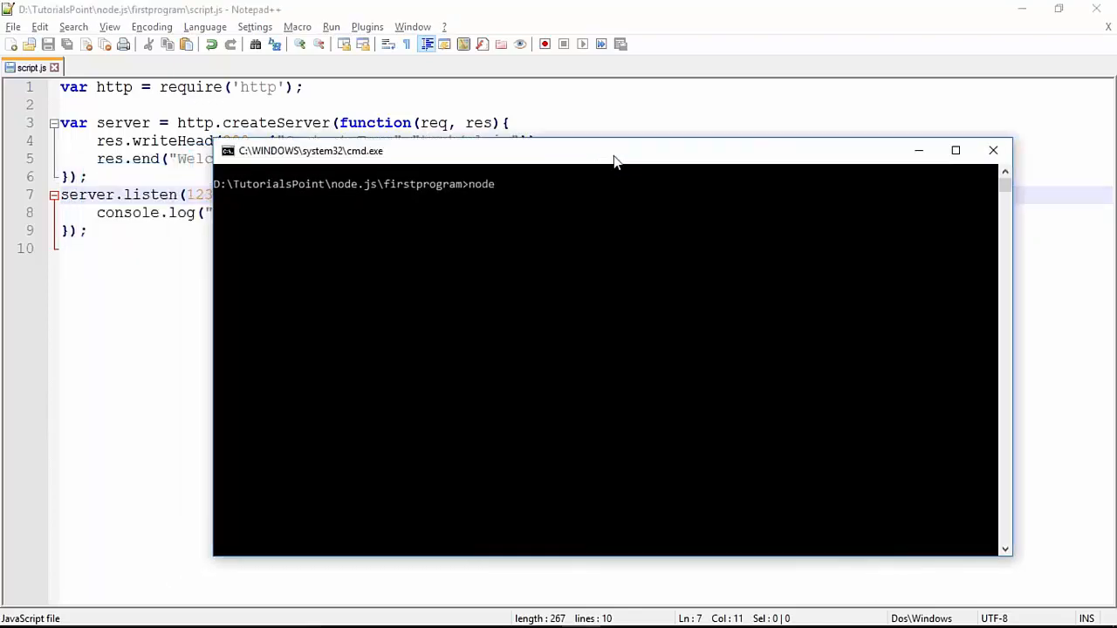
- Run node script.js so 'Server started...' prints, then move the console aside and switch windows
{"action": "type", "text": "script.js"}
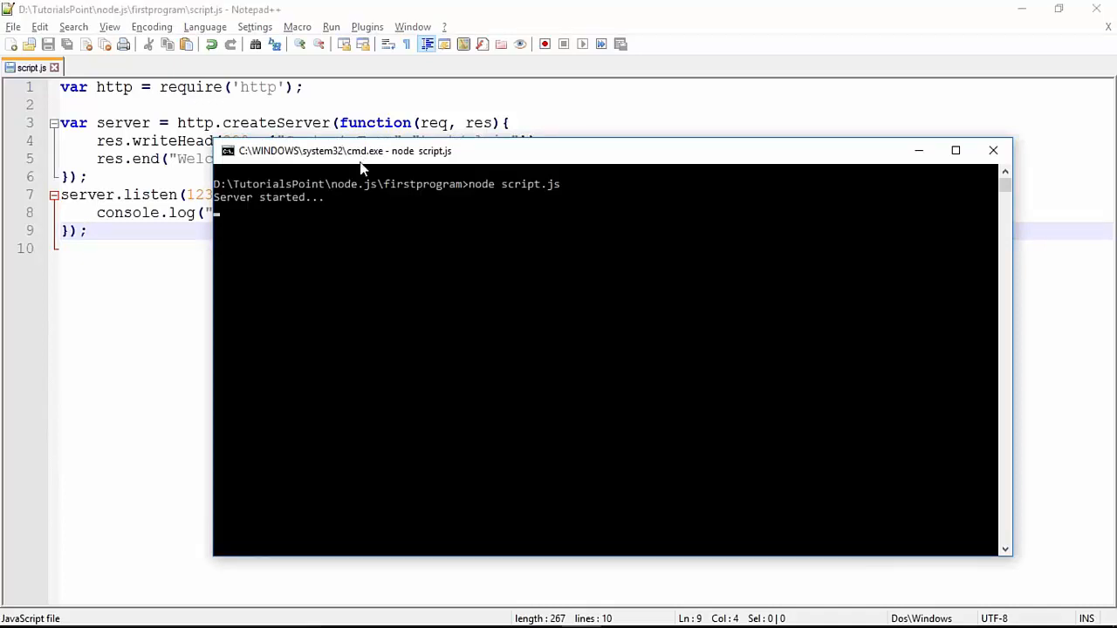
{"action": "left_click_drag", "start_coordinate": [359, 150], "coordinate": [370, 197]}
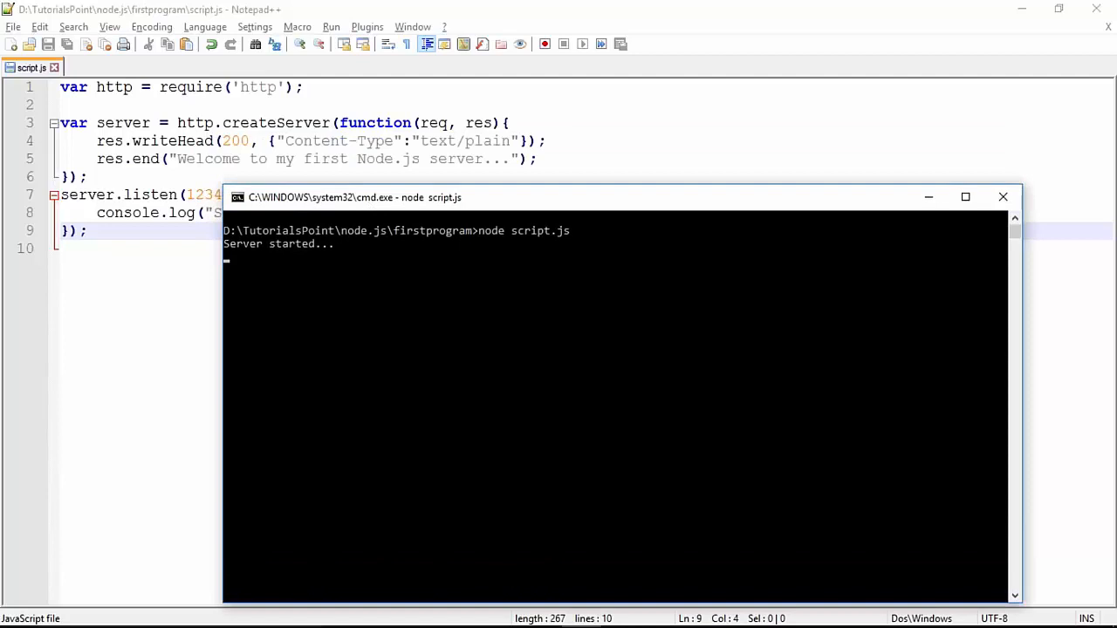
{"action": "key", "text": "alt+tab"}
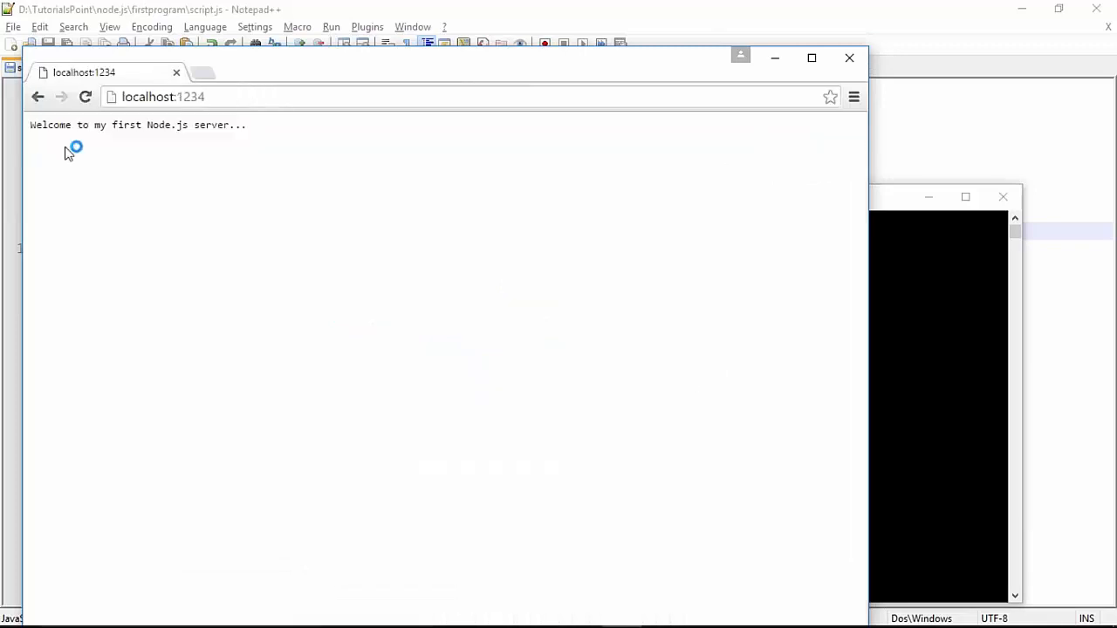
{"action": "mouse_move", "coordinate": [88, 147]}
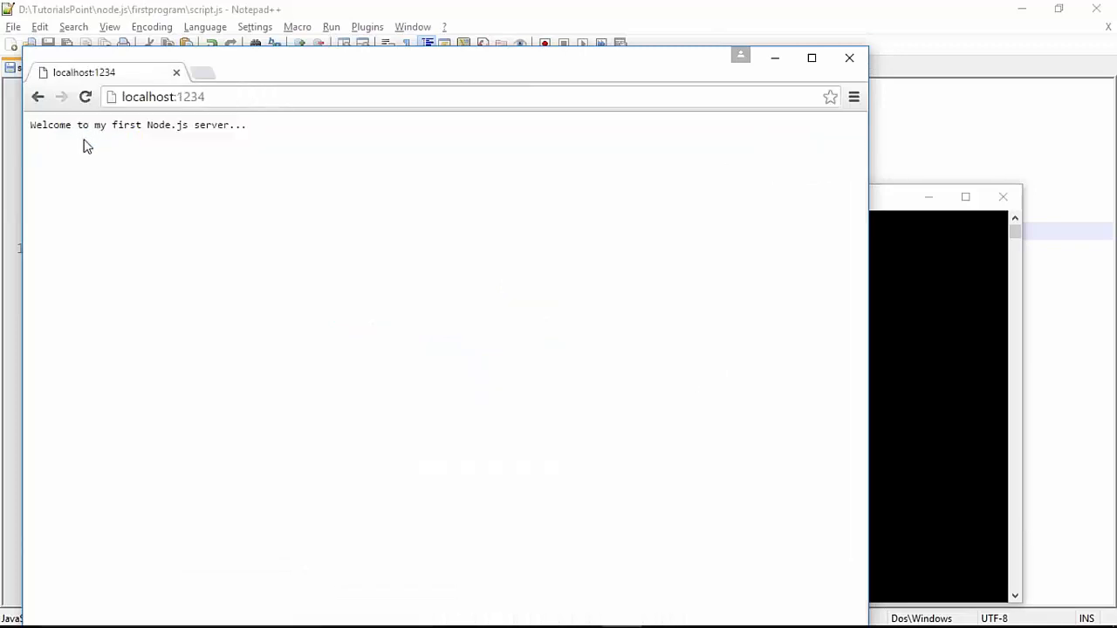
{"action": "mouse_move", "coordinate": [185, 140]}
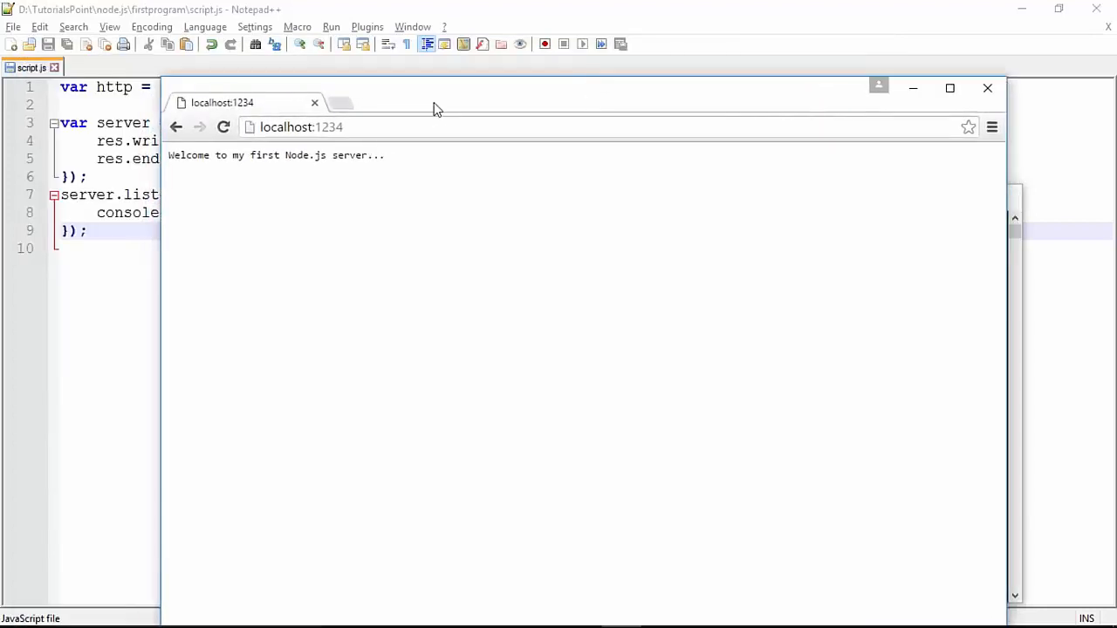
- Reposition the Chrome window showing localhost:1234's 'Welcome to my first Node.js server...' reply
{"action": "left_click_drag", "start_coordinate": [436, 101], "coordinate": [311, 60]}
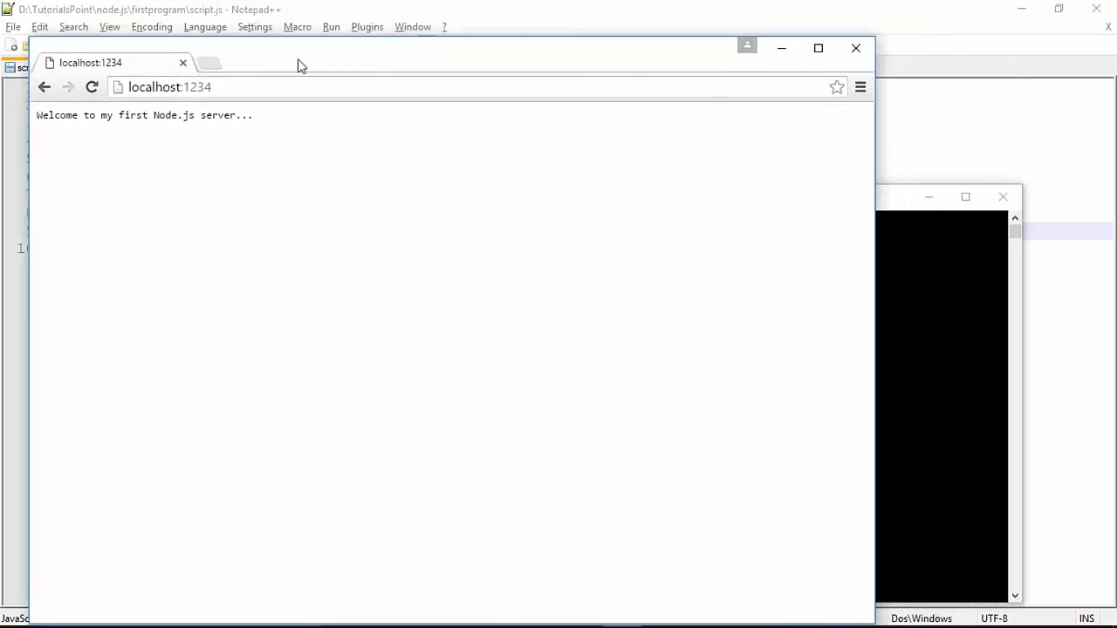
- Show DevTools Network activity for localhost:1234, listing the document request with status 200
{"action": "key", "text": "F12"}
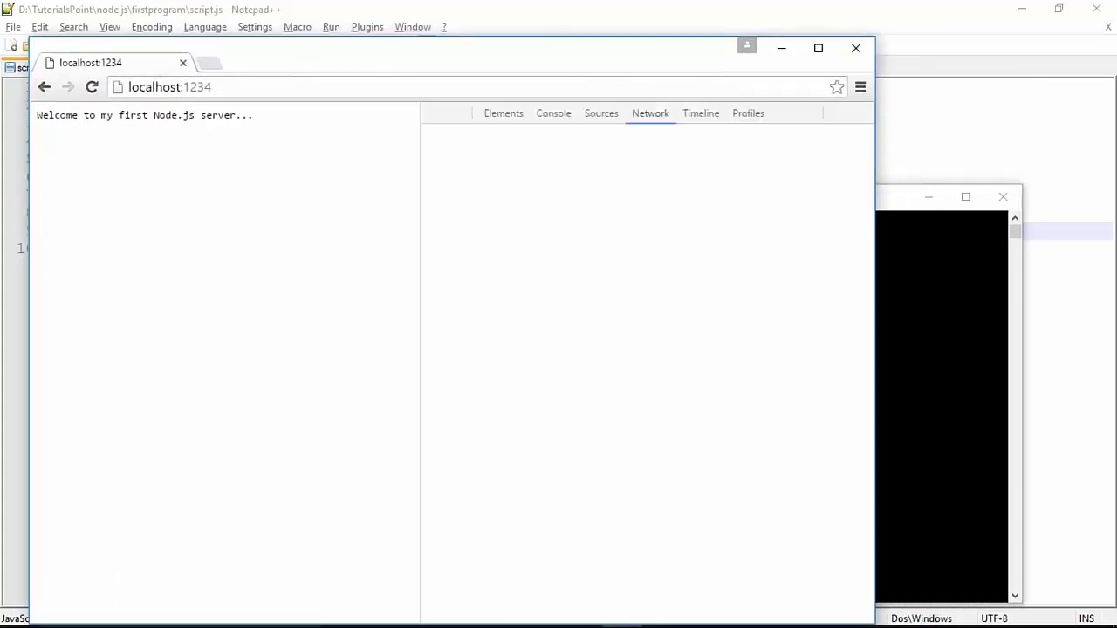
{"action": "left_click", "coordinate": [649, 111]}
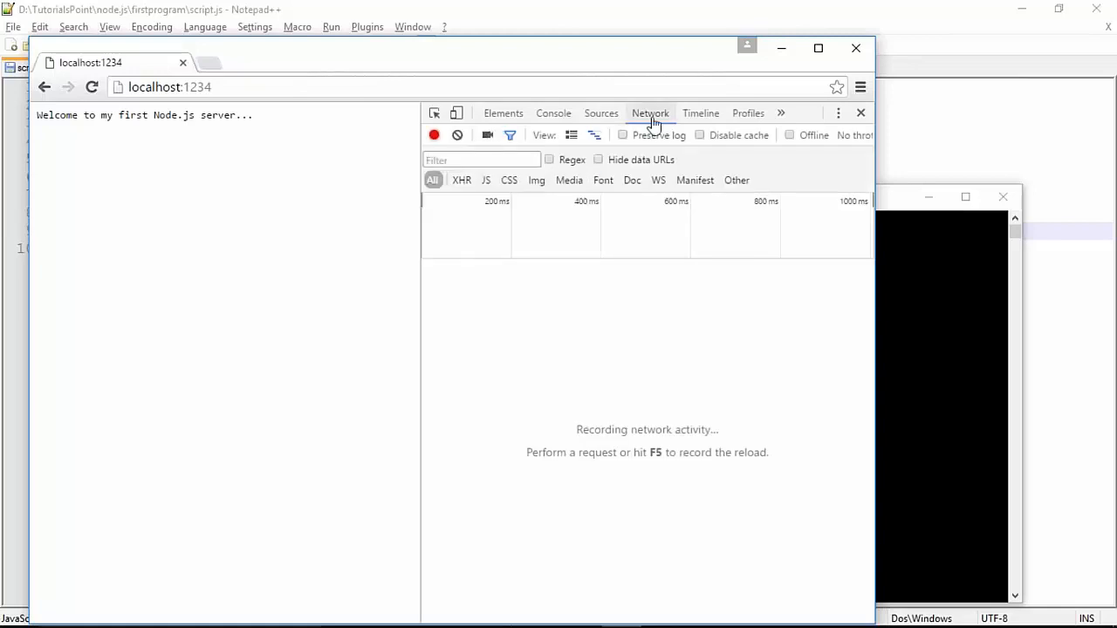
{"action": "mouse_move", "coordinate": [339, 139]}
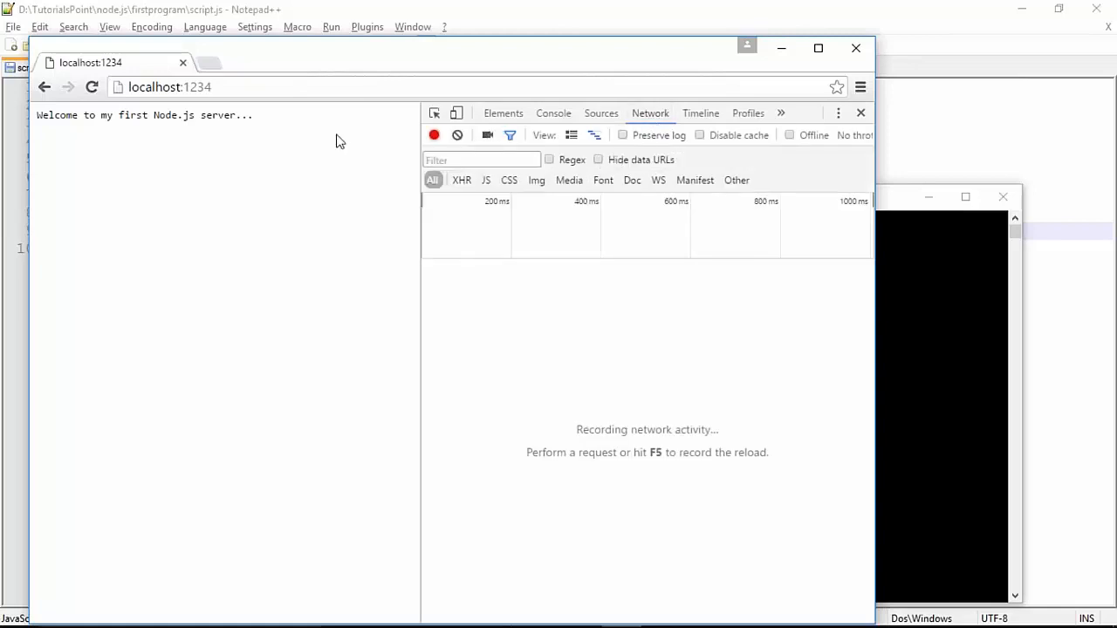
{"action": "left_click", "coordinate": [90, 87]}
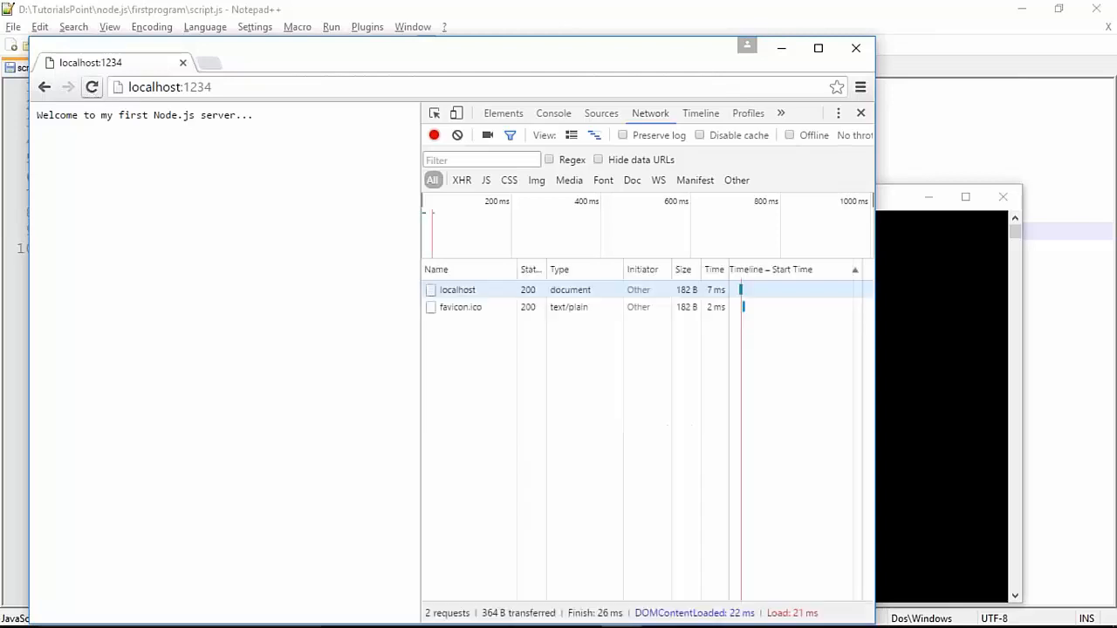
{"action": "mouse_move", "coordinate": [534, 300]}
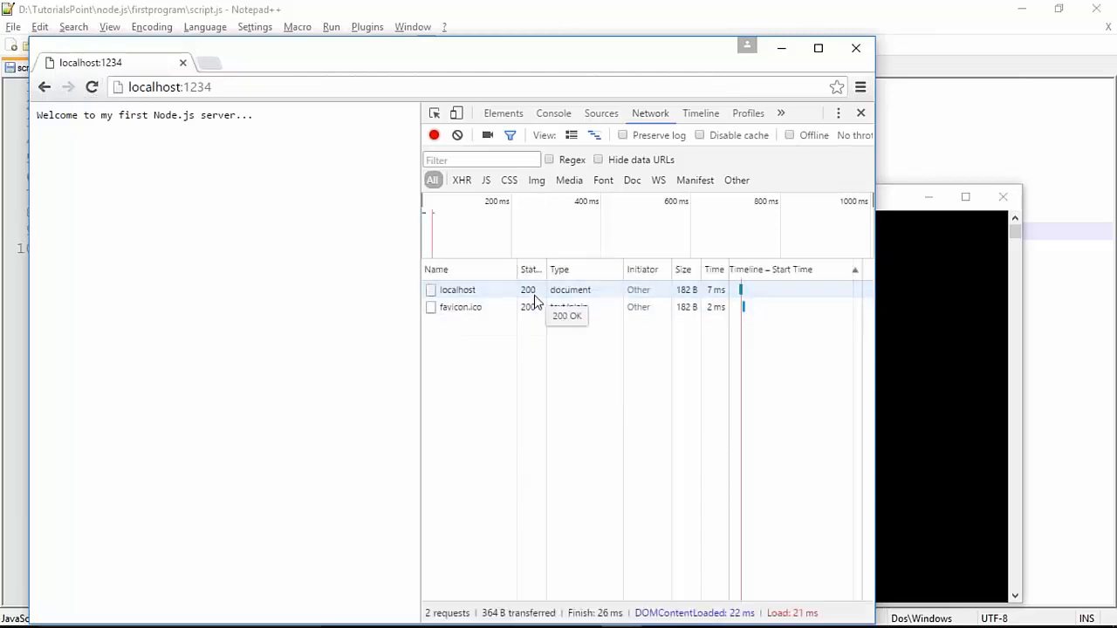
{"action": "mouse_move", "coordinate": [571, 308]}
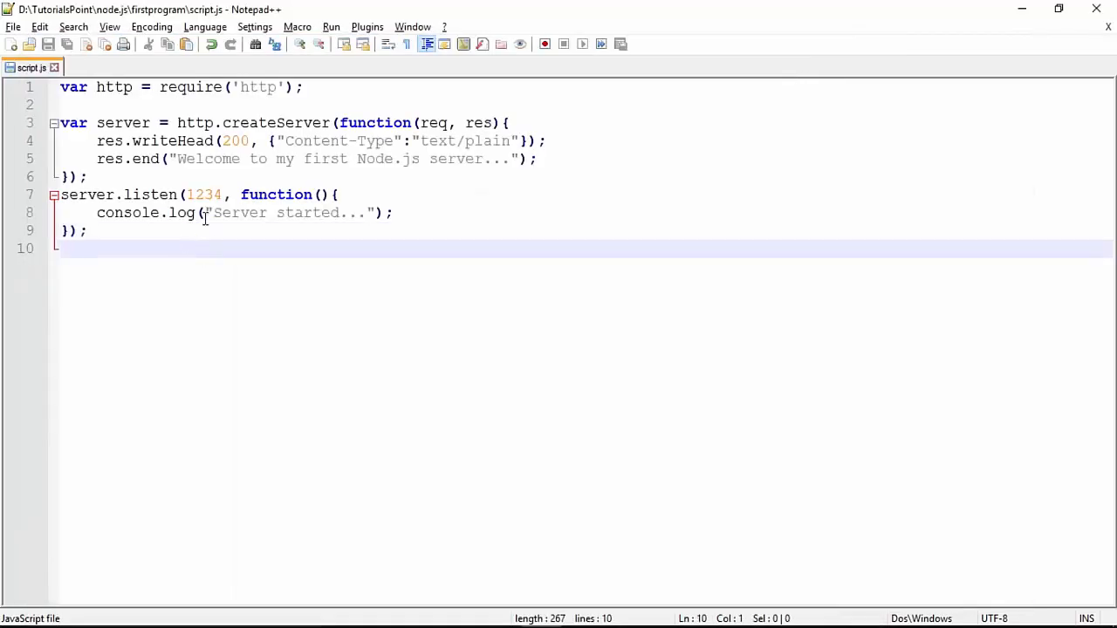
{"action": "mouse_move", "coordinate": [304, 182]}
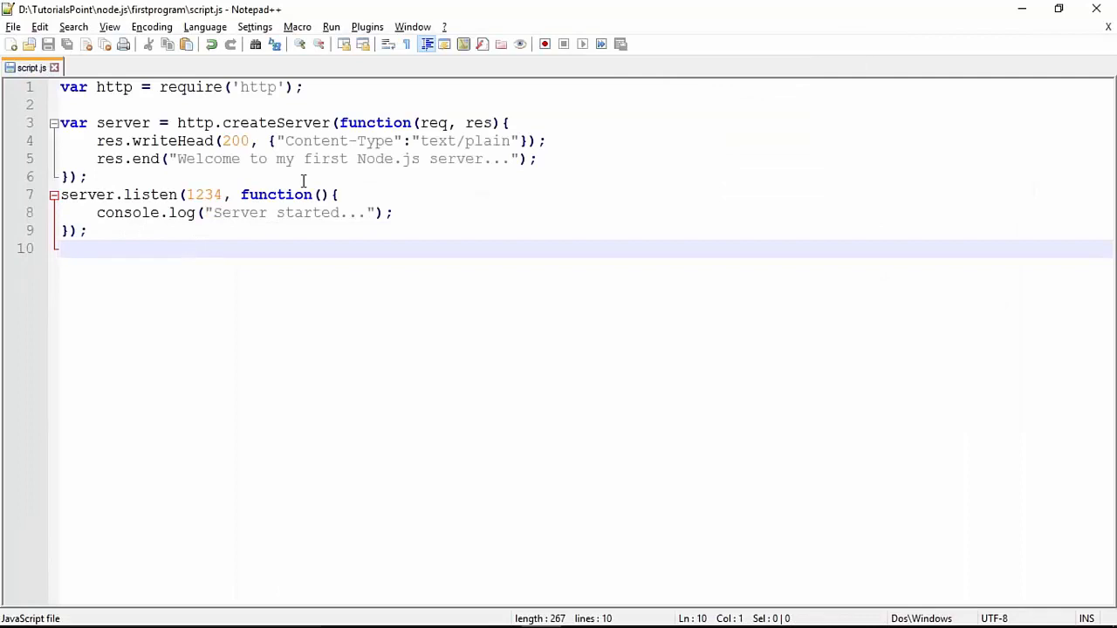